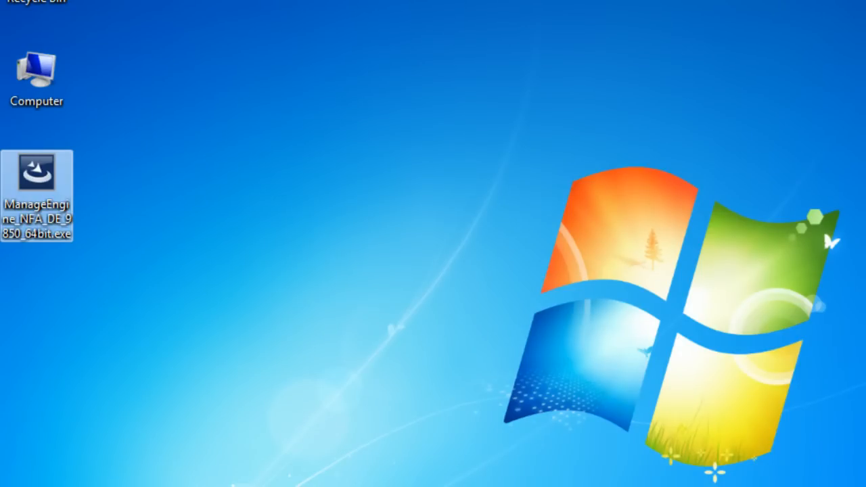
Launch ManageEngine_NFA_DE_9850_64bit.exe from the desktop and allow it to run
double_click(37, 175)
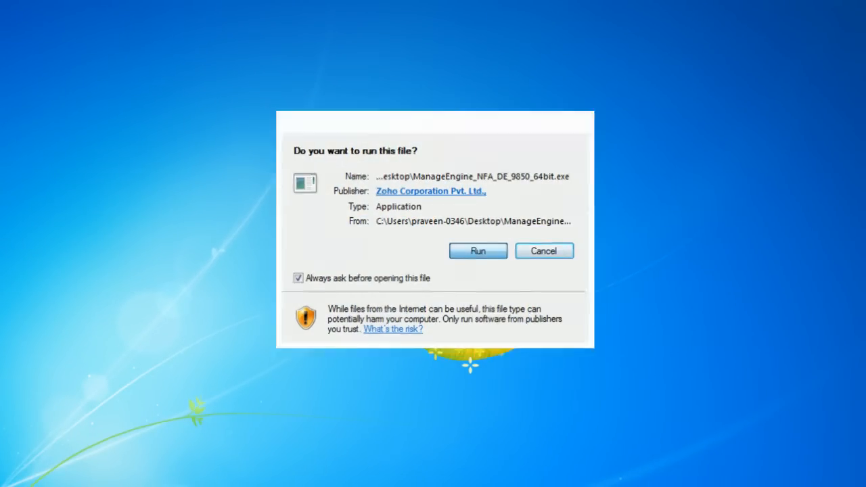
left_click(477, 250)
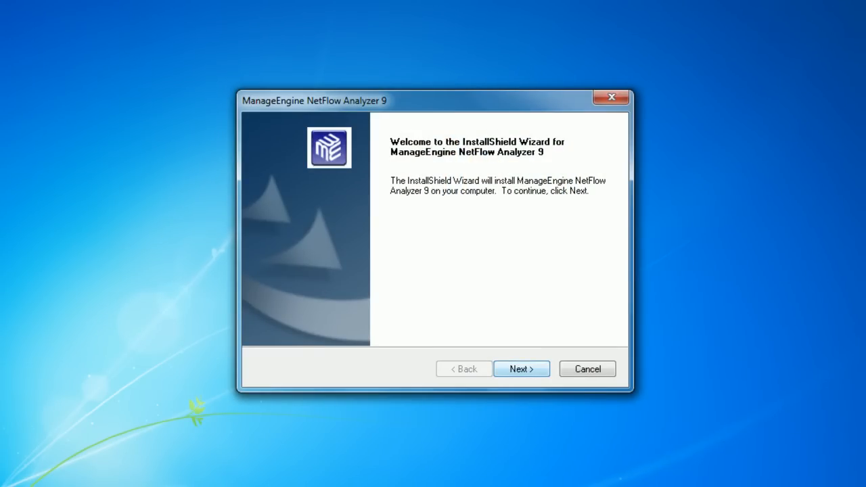
Move past the welcome page and accept the licence agreement
left_click(521, 368)
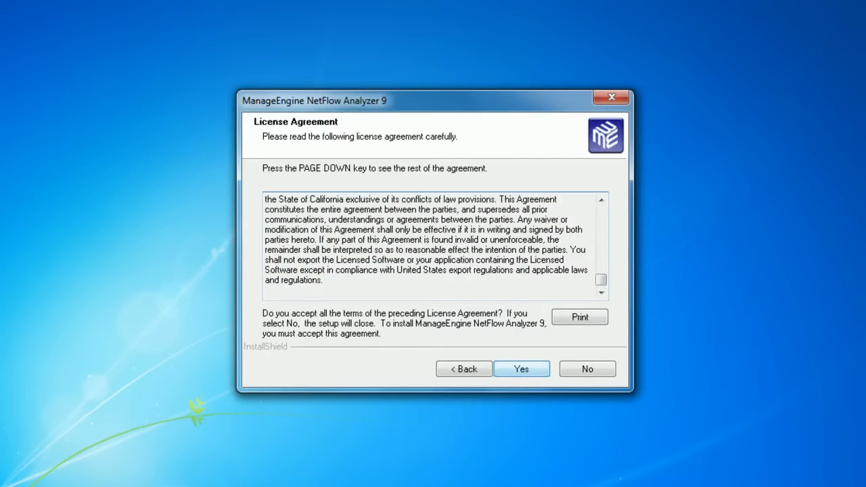
left_click(521, 368)
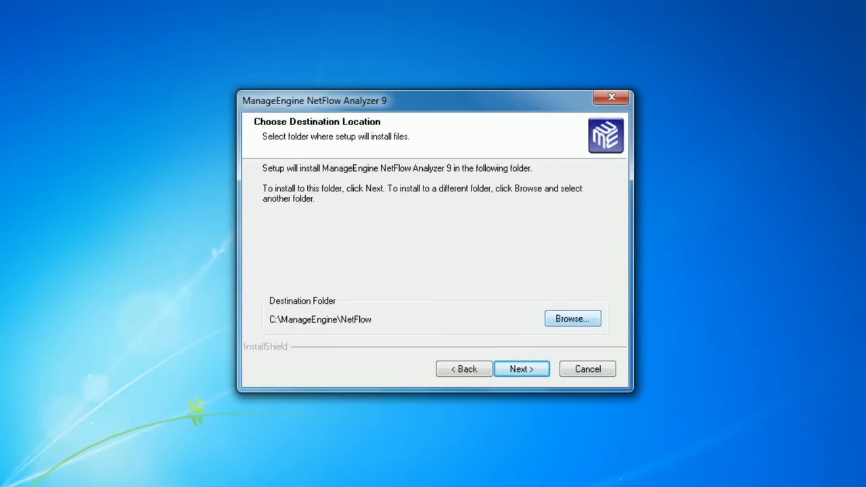
Set the destination folder to a D:\ path and continue with Central Reporting Server as server type
left_click(573, 318)
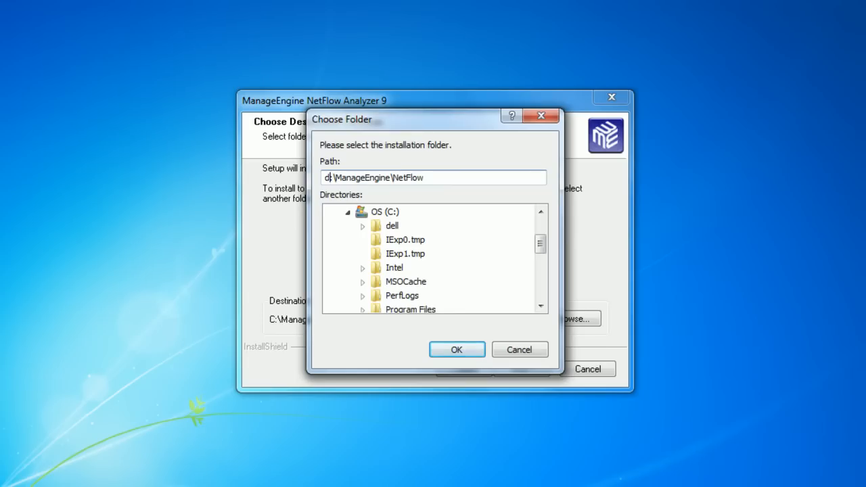
left_click(455, 349)
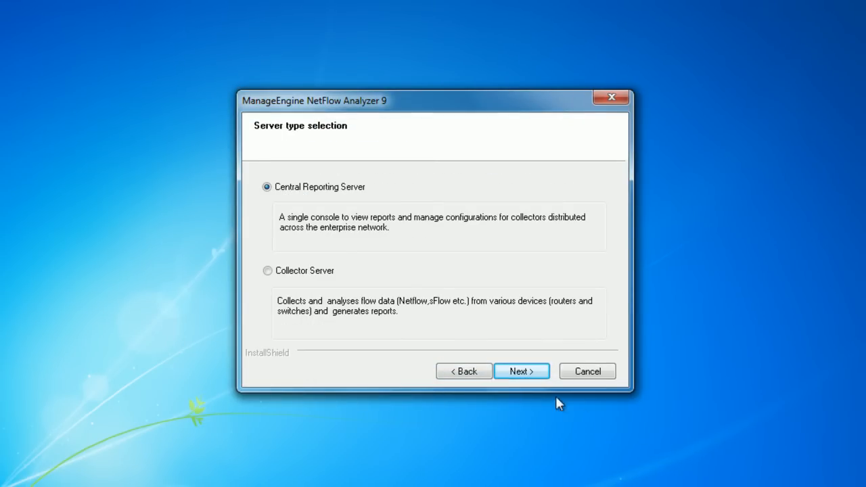
left_click(520, 370)
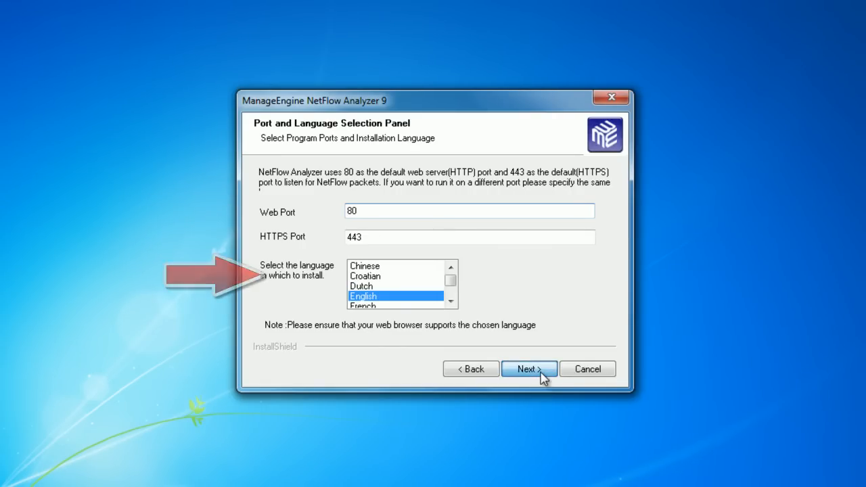
Keep web port 80, HTTPS port 443 and English, leaving proxy server details empty
left_click(528, 369)
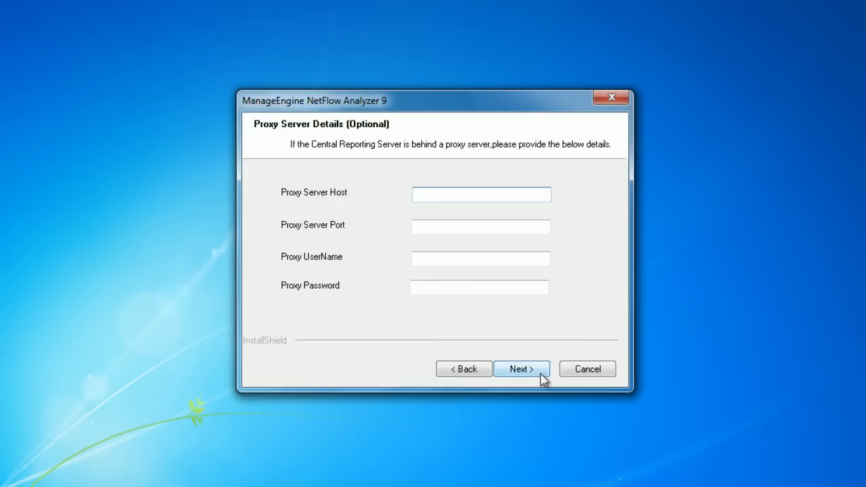
left_click(521, 368)
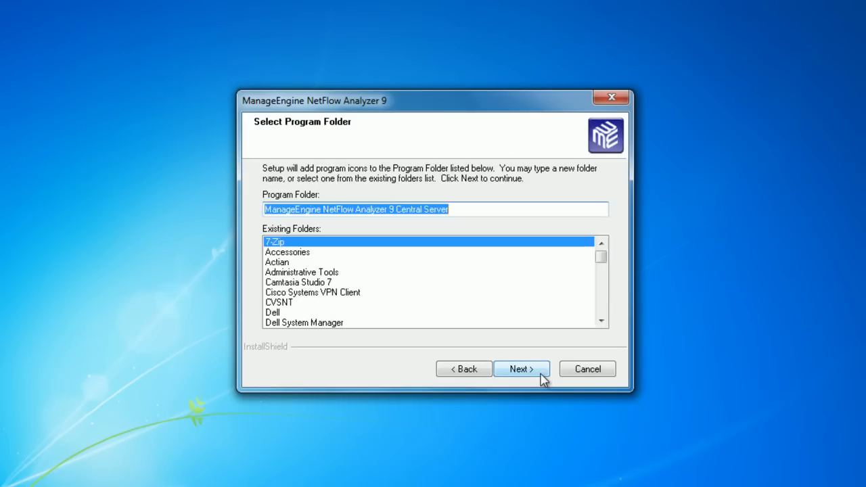
Keep the default Central Server program folder, skip registration, and begin installation
left_click(521, 369)
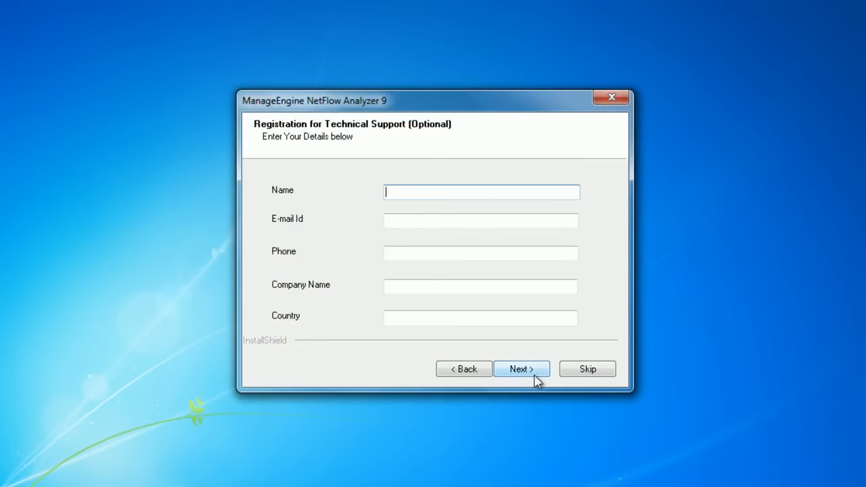
mouse_move(520, 378)
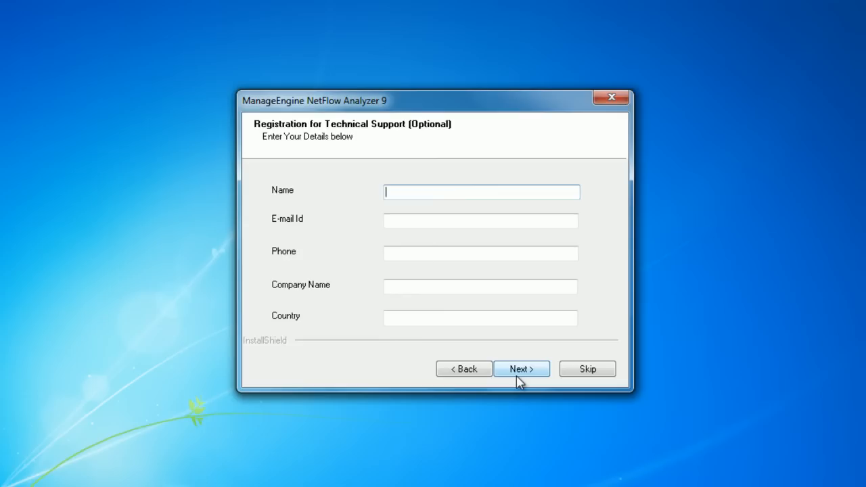
mouse_move(622, 449)
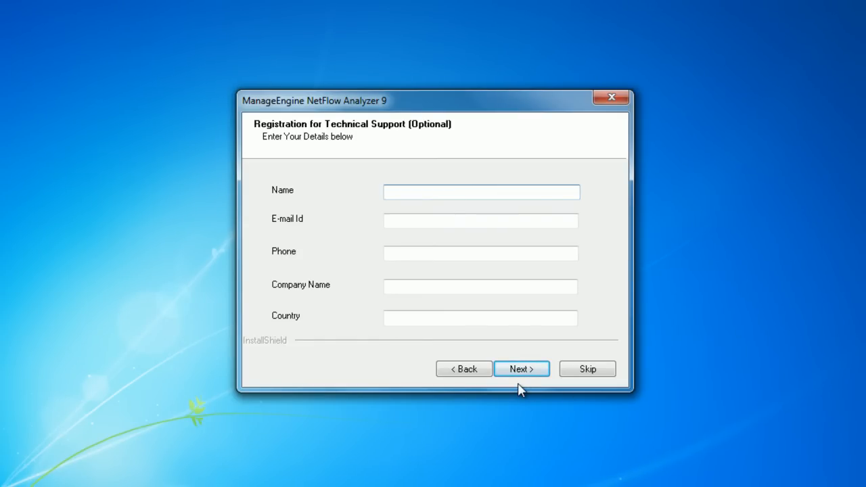
left_click(520, 369)
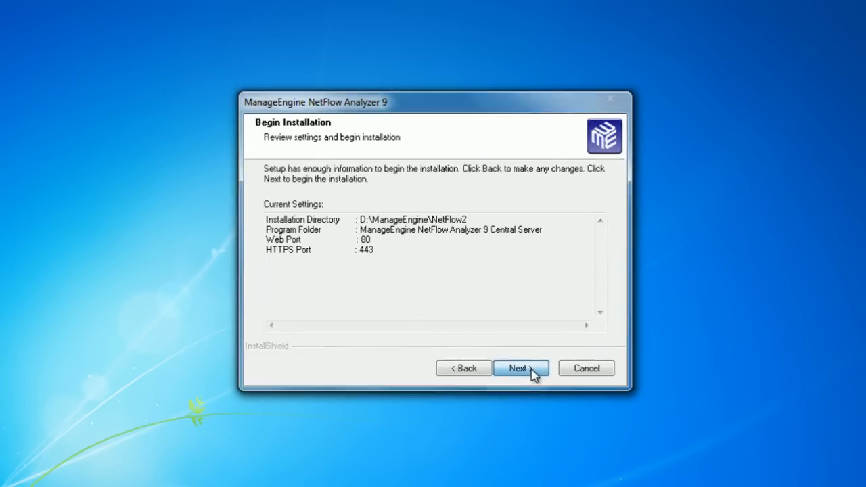
left_click(520, 368)
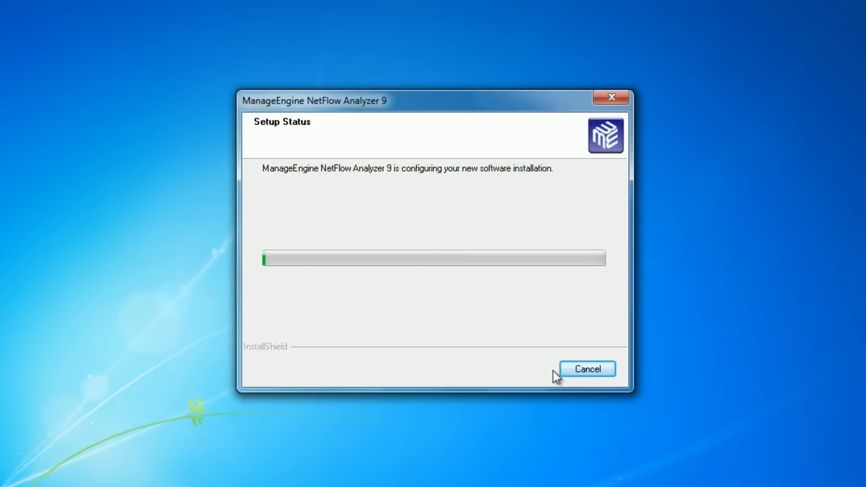
mouse_move(554, 438)
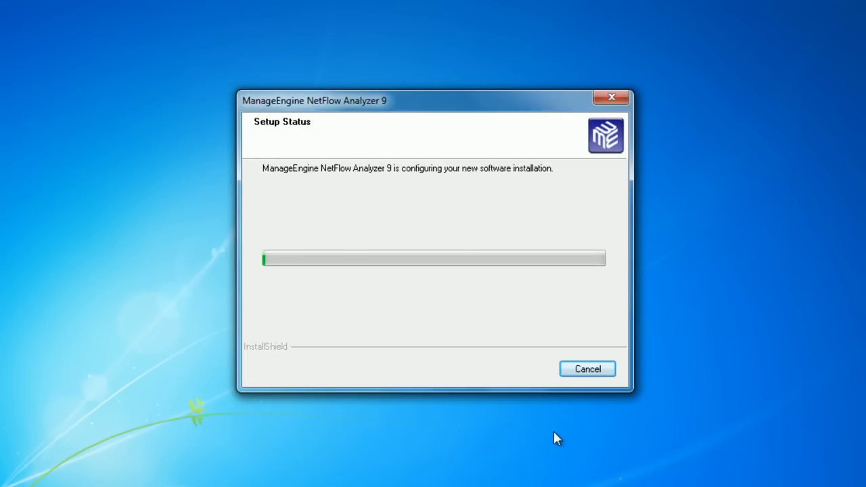